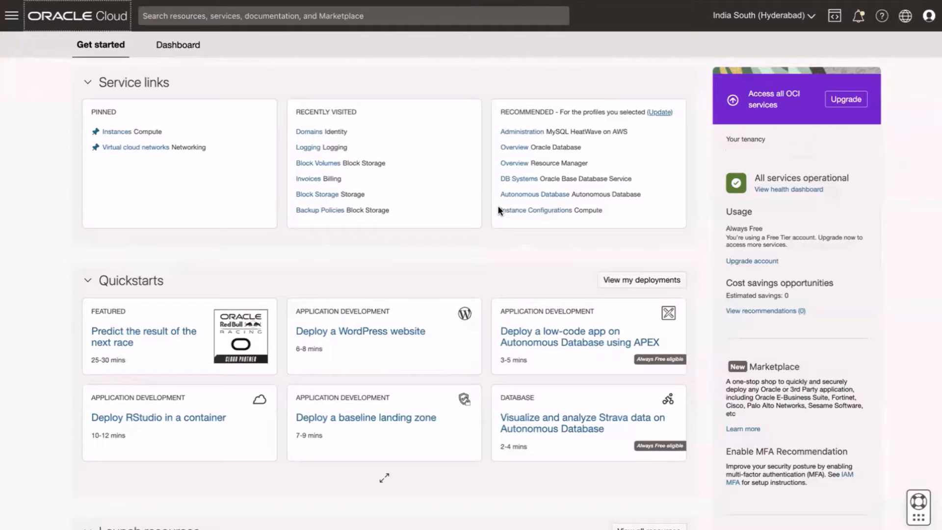
Go to the root compartment's Identity & Security Policies page
{"action": "left_click", "coordinate": [12, 15]}
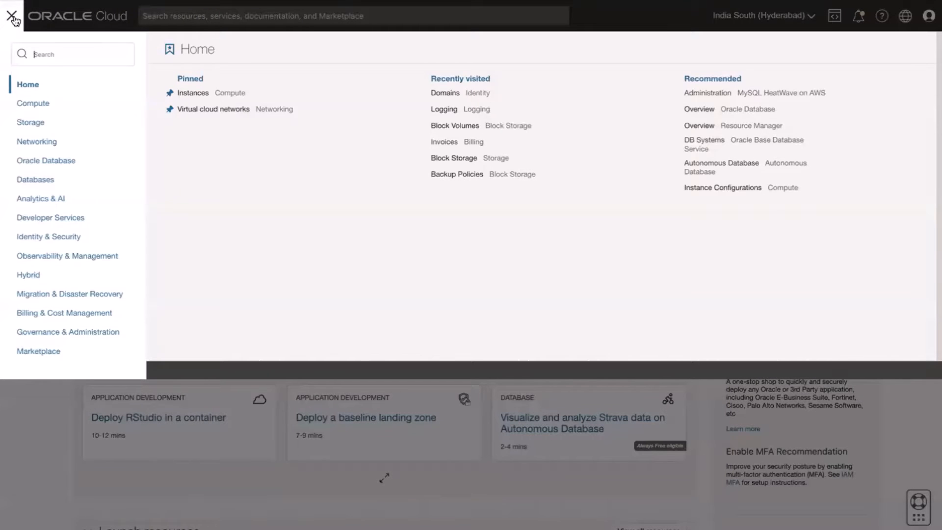
{"action": "mouse_move", "coordinate": [48, 237]}
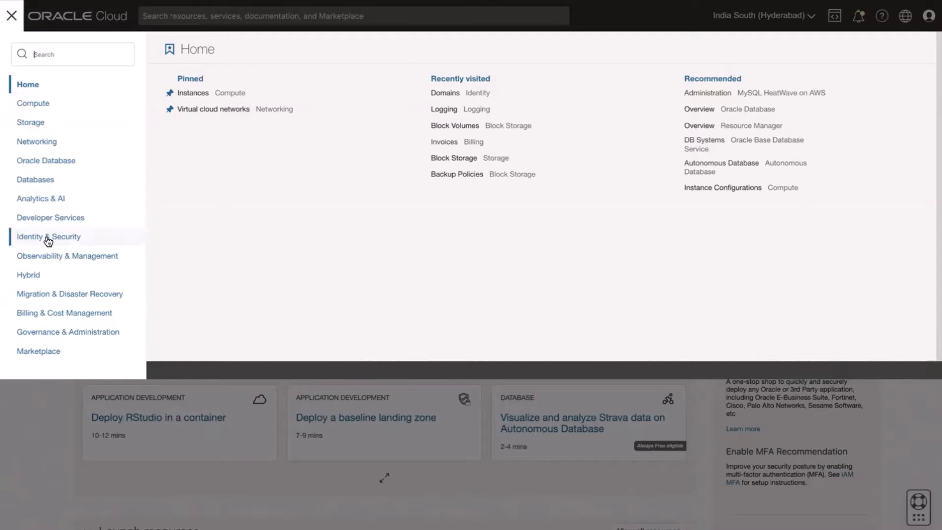
{"action": "left_click", "coordinate": [48, 237]}
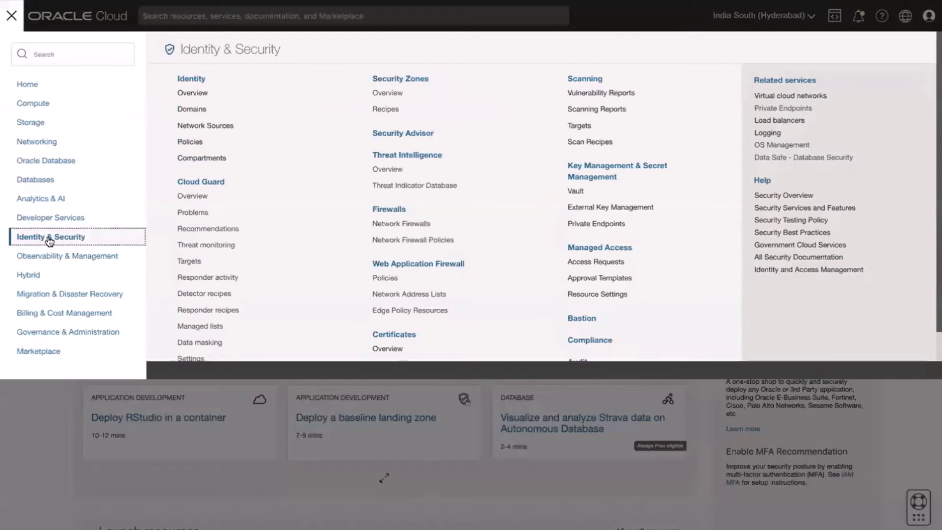
{"action": "left_click", "coordinate": [190, 142]}
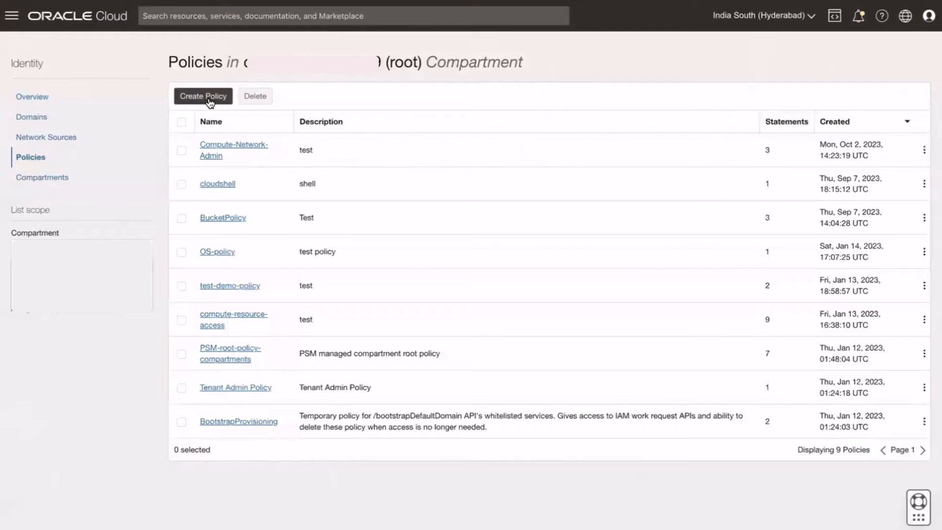
Start policy ObjectLfyPolicy described 'manage Object Storage Life cycle policy' and choose its compartment
{"action": "left_click", "coordinate": [203, 95]}
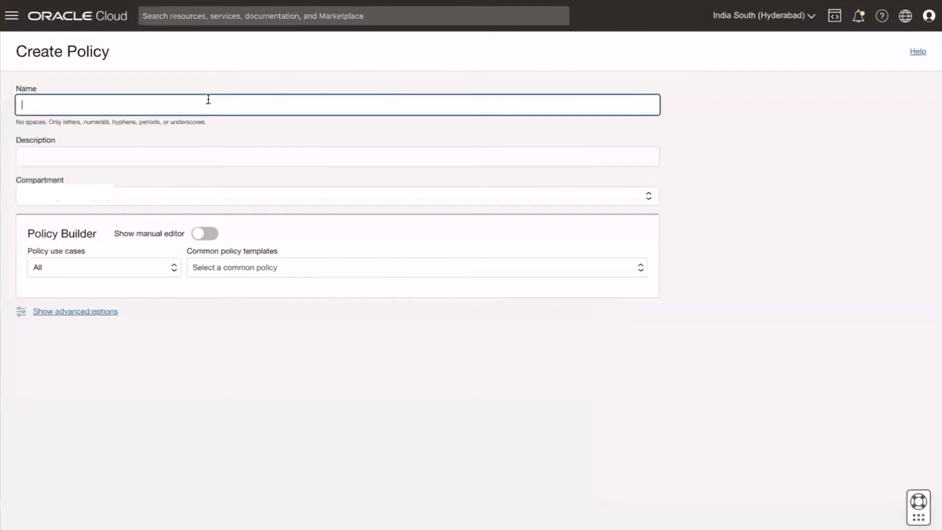
{"action": "mouse_move", "coordinate": [682, 468]}
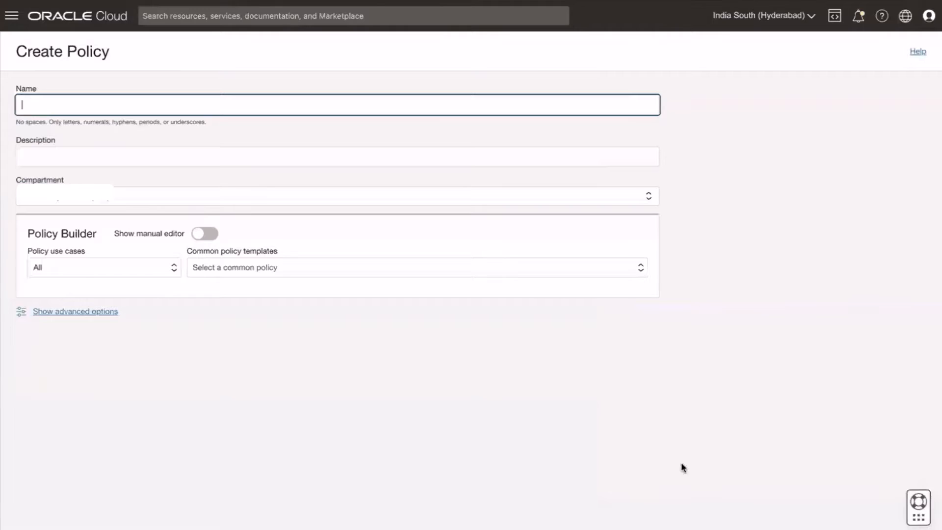
{"action": "type", "text": "ObjectLfyPolicy"}
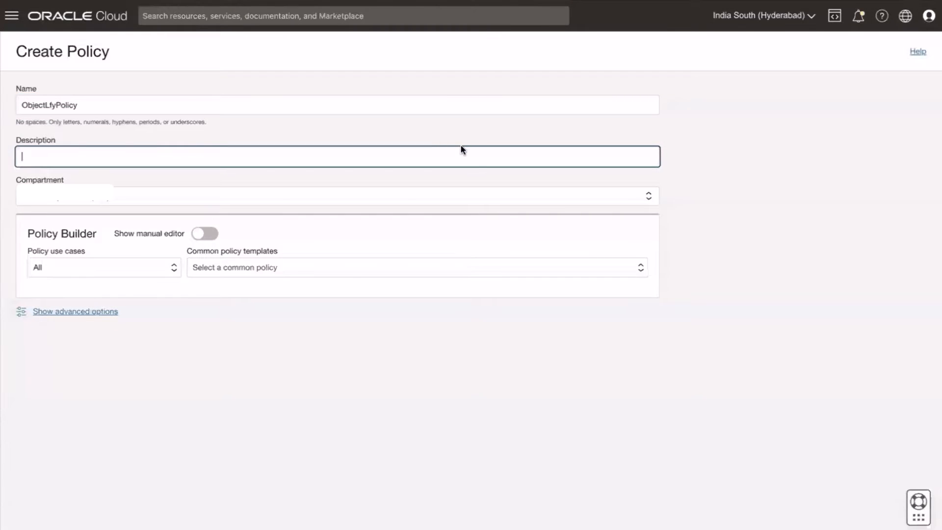
{"action": "type", "text": "manage Object Storage Life cycle policy."}
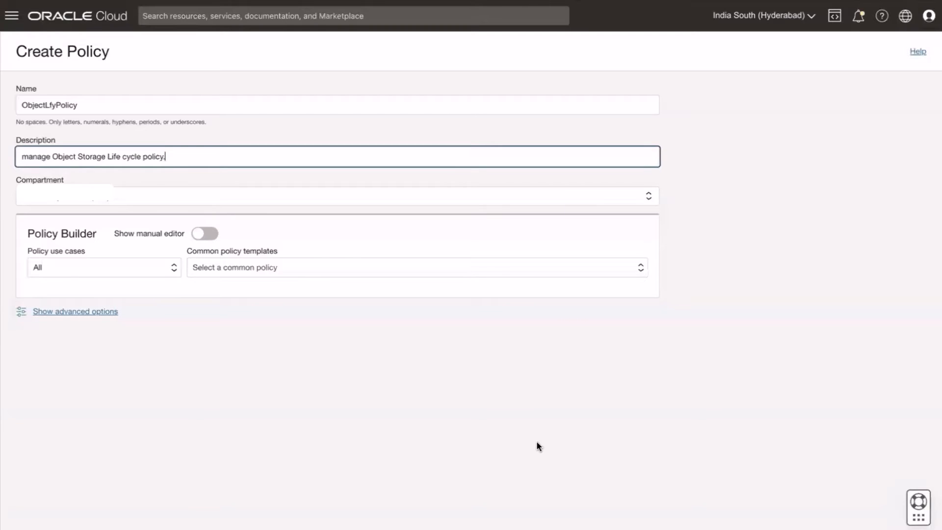
{"action": "mouse_move", "coordinate": [729, 287]}
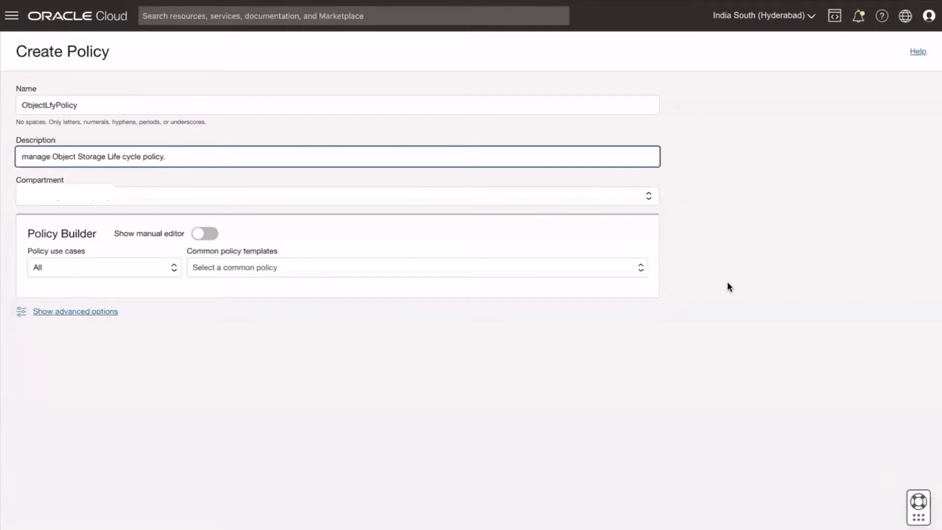
{"action": "left_click", "coordinate": [336, 193]}
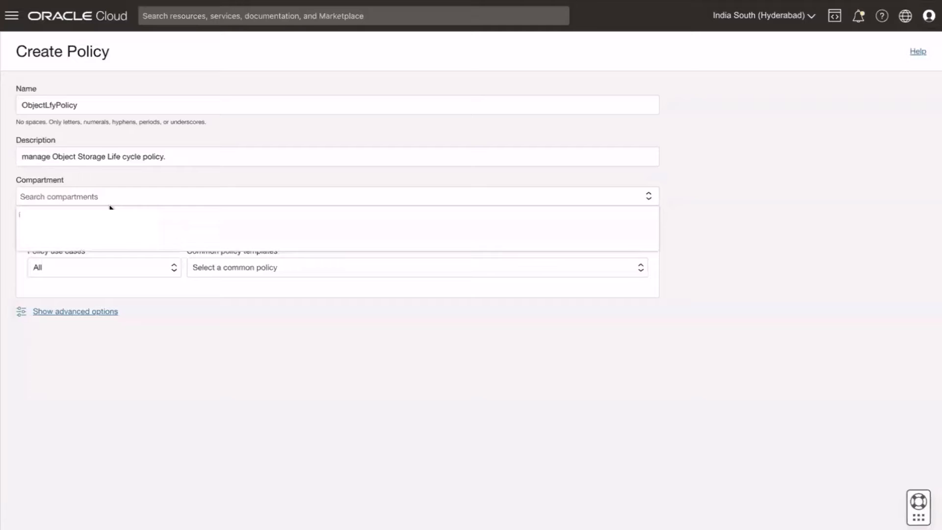
{"action": "mouse_move", "coordinate": [713, 233]}
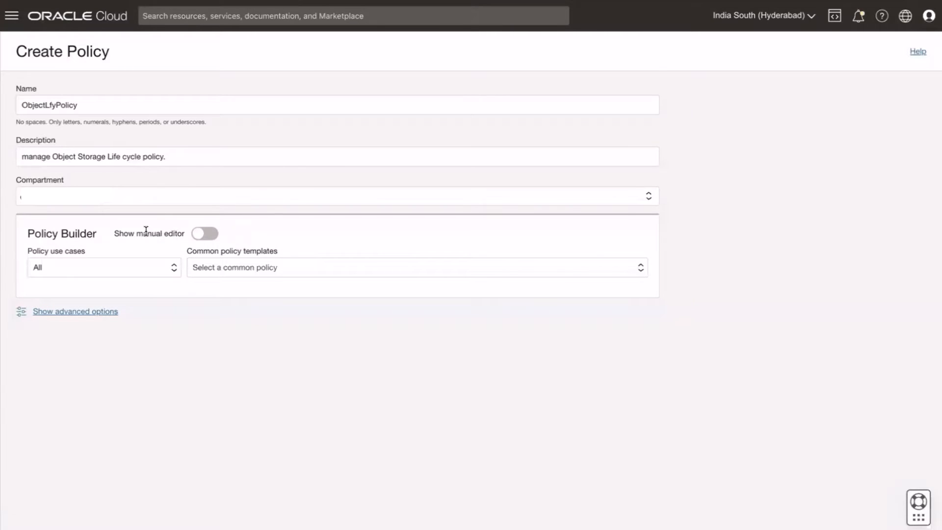
Create the policy letting objectstorage-ap-hyderabad-1 manage object-family in the tenancy
{"action": "left_click", "coordinate": [204, 233]}
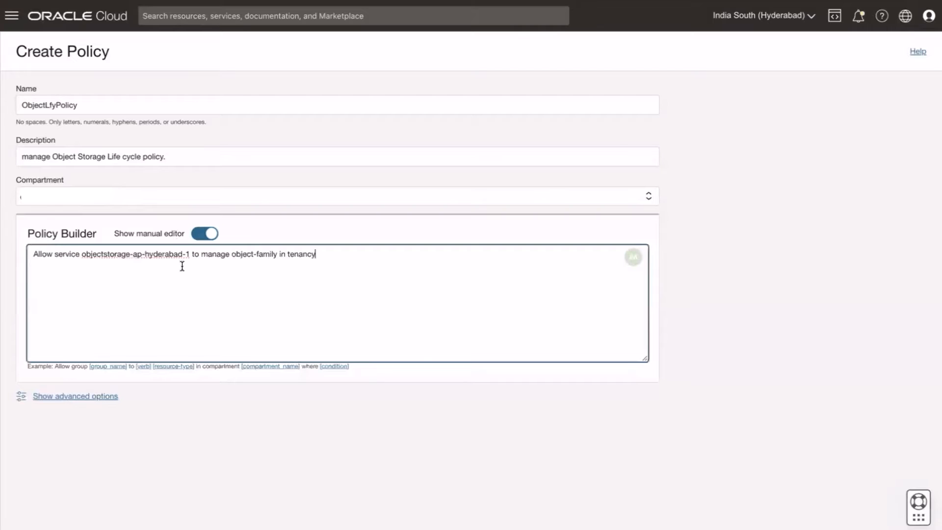
{"action": "mouse_move", "coordinate": [166, 257]}
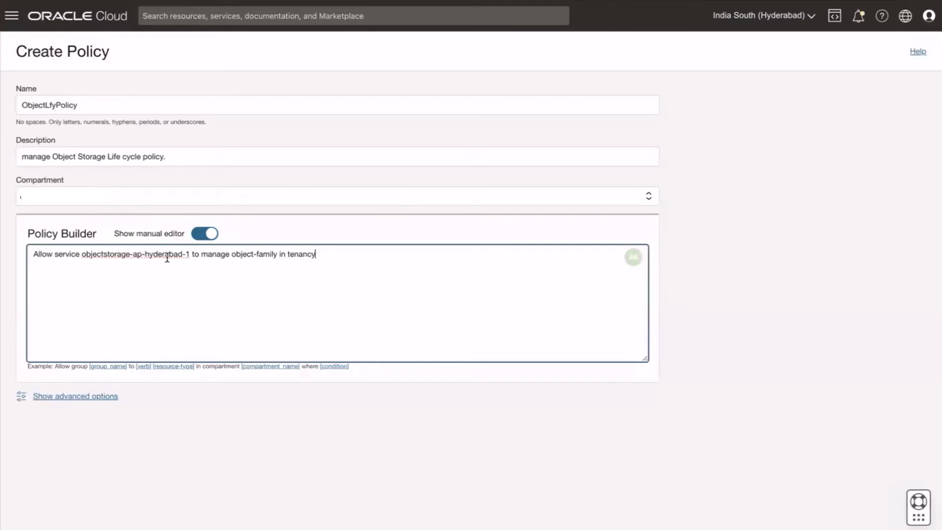
{"action": "mouse_move", "coordinate": [766, 31]}
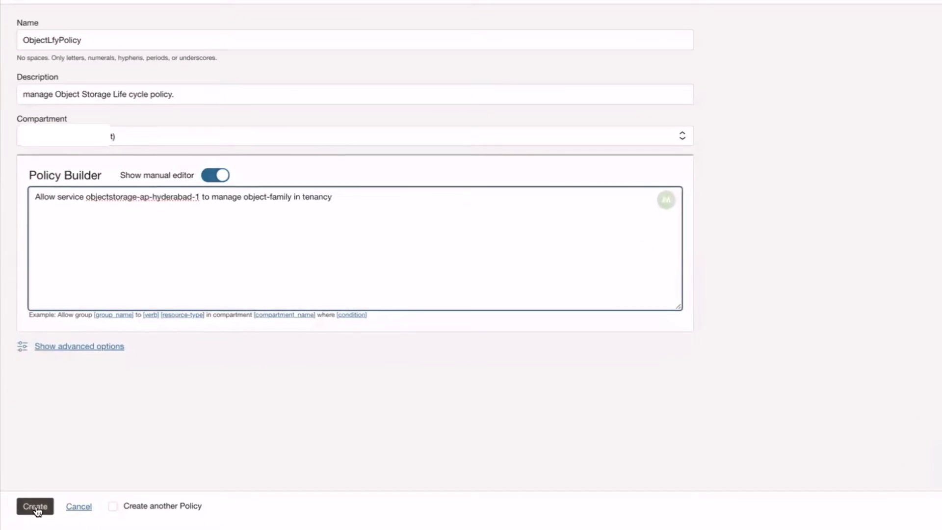
{"action": "left_click", "coordinate": [35, 506]}
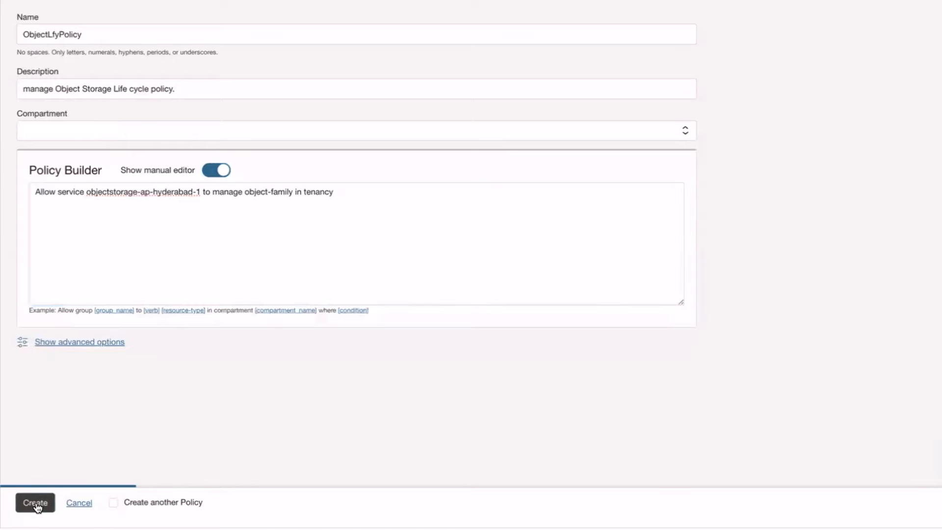
{"action": "left_click", "coordinate": [34, 503]}
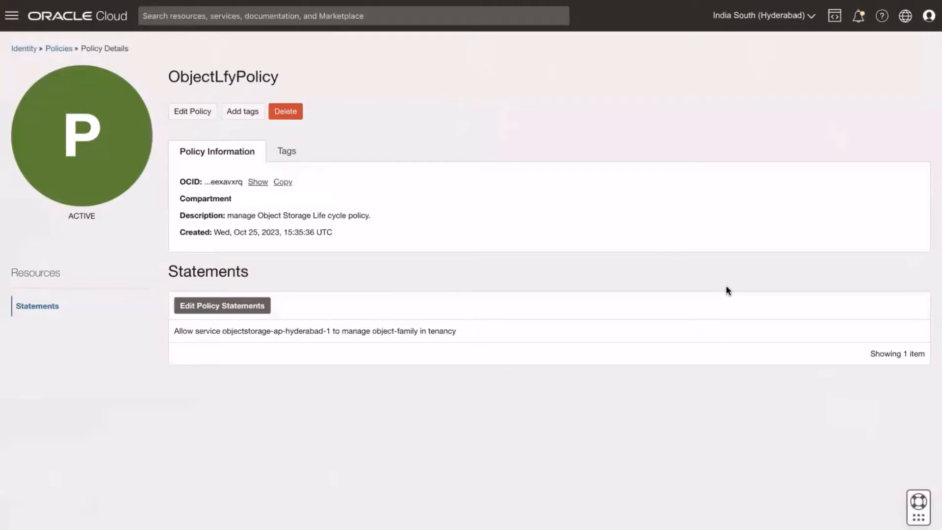
Go to the Object Storage Buckets list under Storage
{"action": "left_click", "coordinate": [13, 16]}
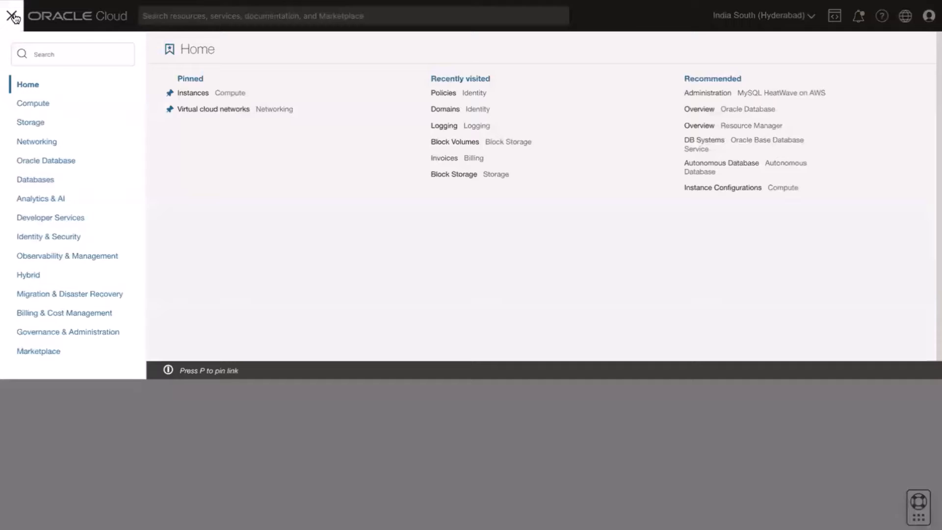
{"action": "left_click", "coordinate": [31, 123]}
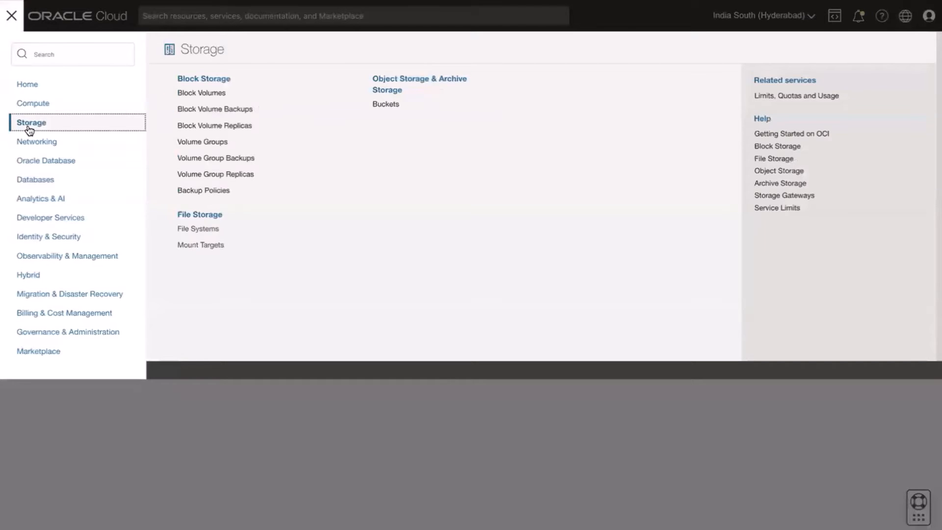
{"action": "mouse_move", "coordinate": [423, 87]}
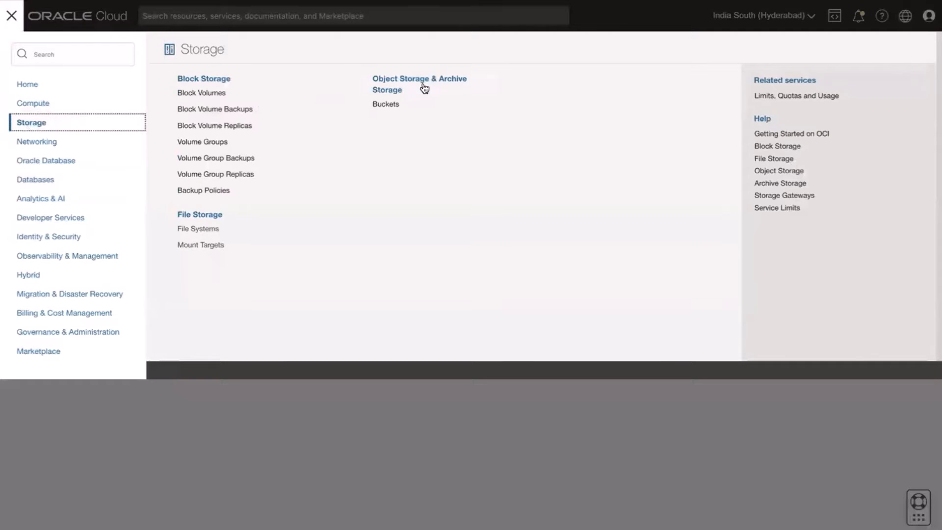
{"action": "left_click", "coordinate": [385, 104]}
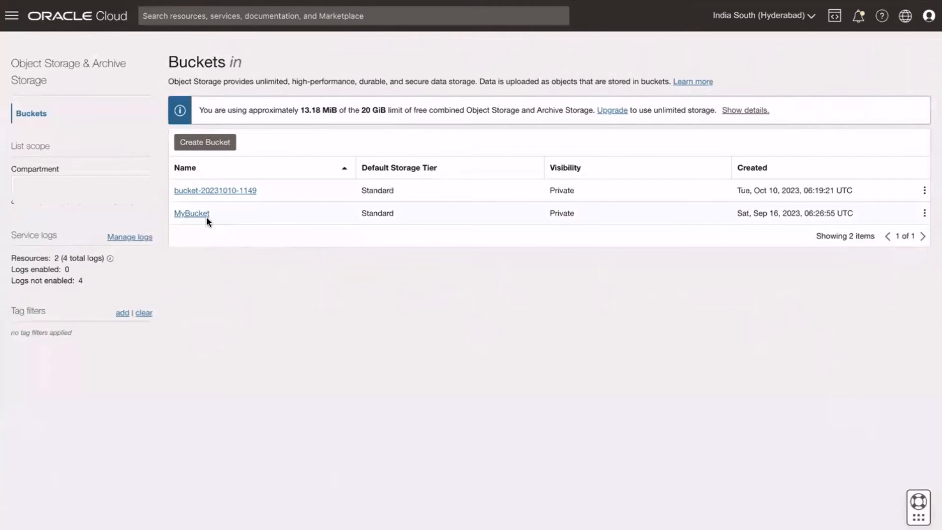
Open MyBucket and show its empty Lifecycle Policy Rules section
{"action": "left_click", "coordinate": [192, 214]}
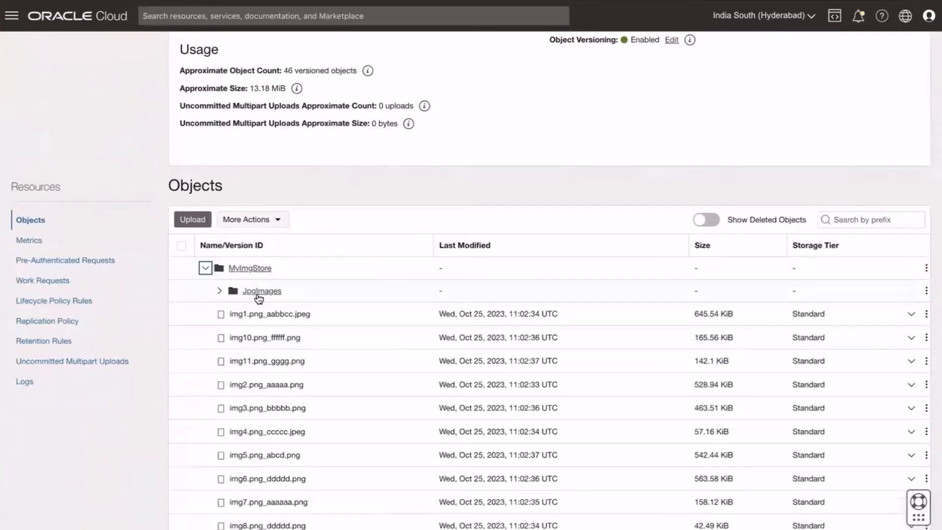
{"action": "left_click", "coordinate": [53, 300]}
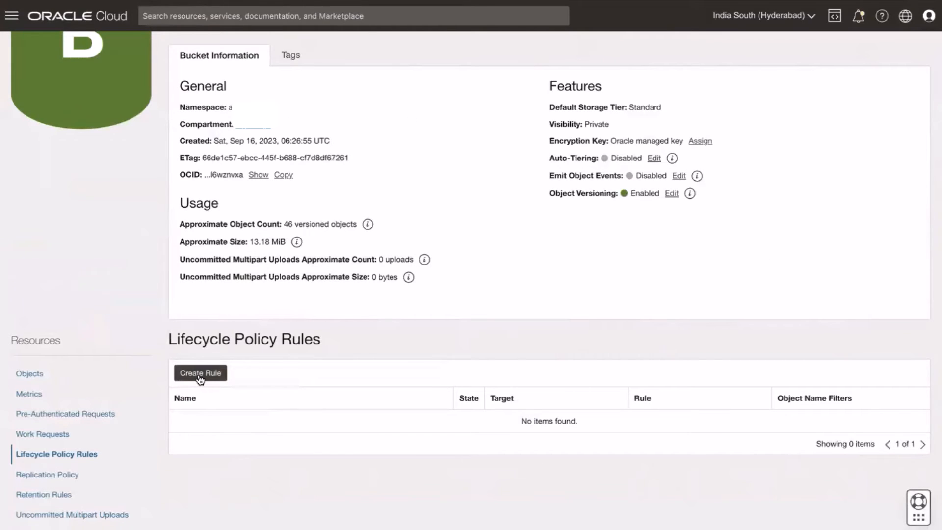
Start rule lifecycle-rule-archive that moves objects to Archive after 5 days
{"action": "left_click", "coordinate": [200, 373]}
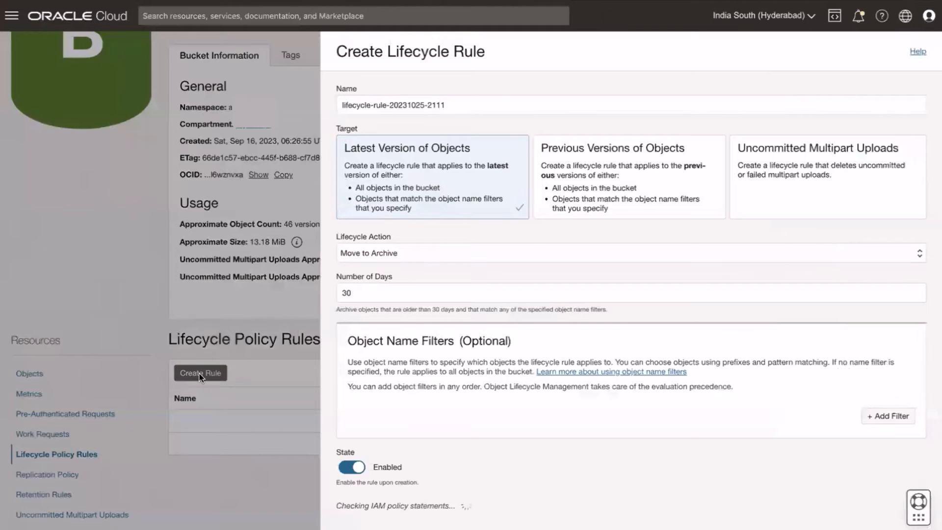
{"action": "mouse_move", "coordinate": [344, 327]}
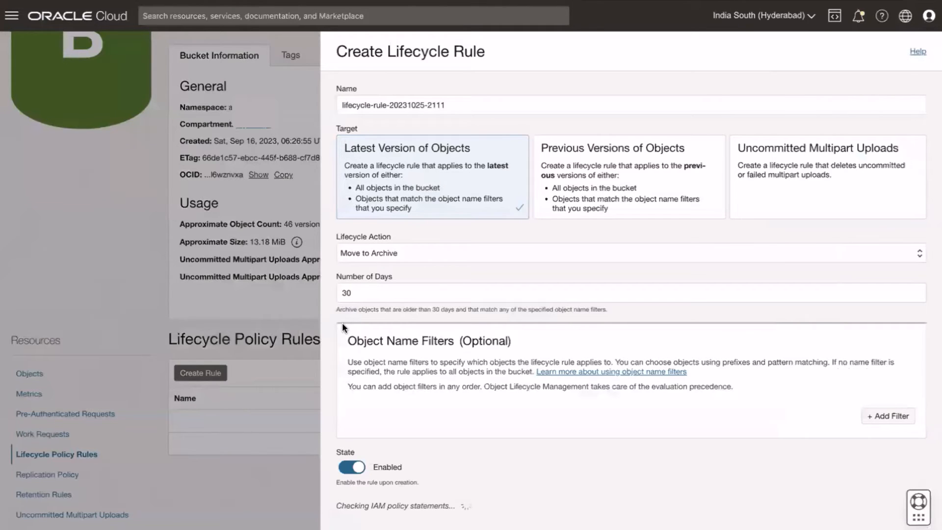
{"action": "mouse_move", "coordinate": [447, 127]}
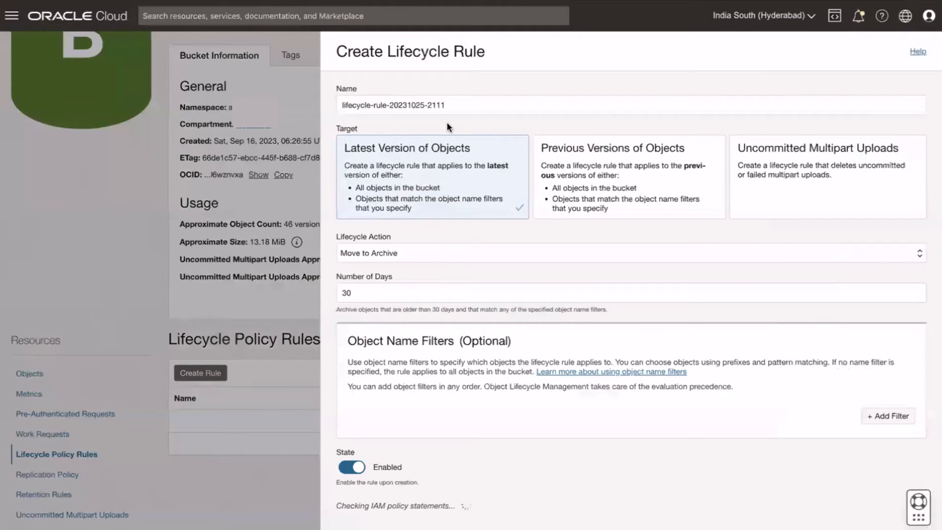
{"action": "type", "text": "as lifecycle-rule-archive"}
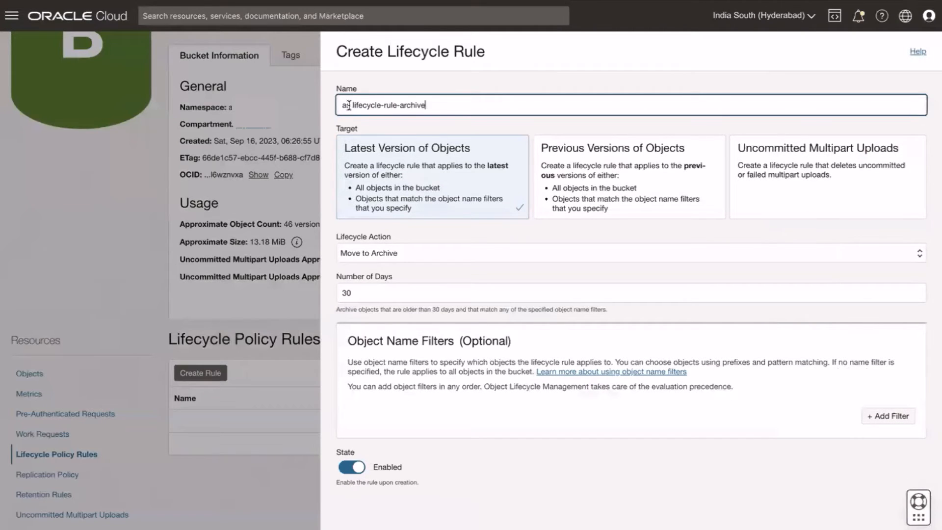
{"action": "key", "text": "Backspace"}
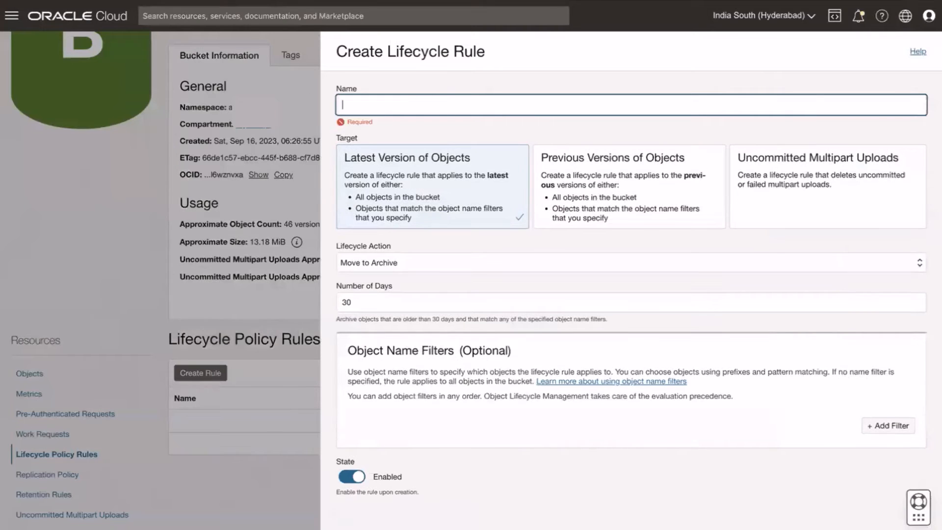
{"action": "mouse_move", "coordinate": [688, 308]}
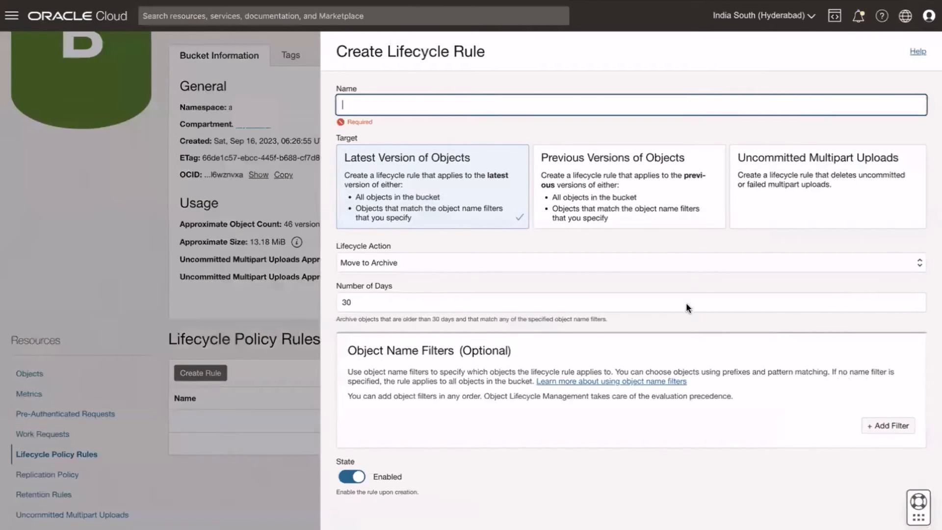
{"action": "type", "text": "lifecycle-rule-archive"}
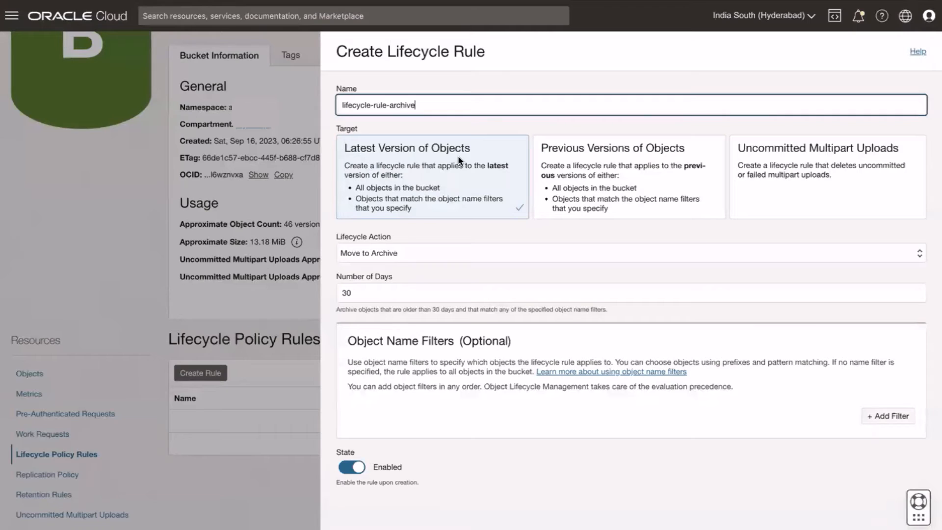
{"action": "mouse_move", "coordinate": [372, 244]}
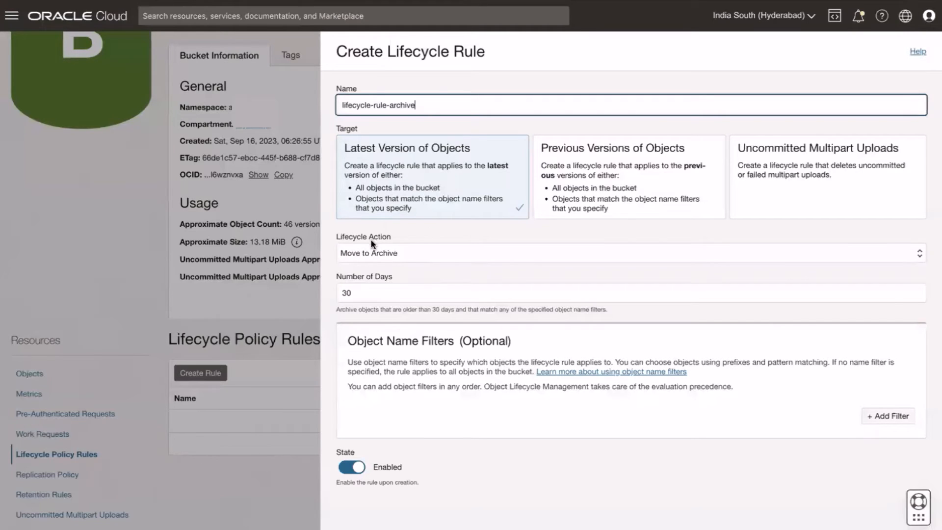
{"action": "left_click", "coordinate": [625, 266]}
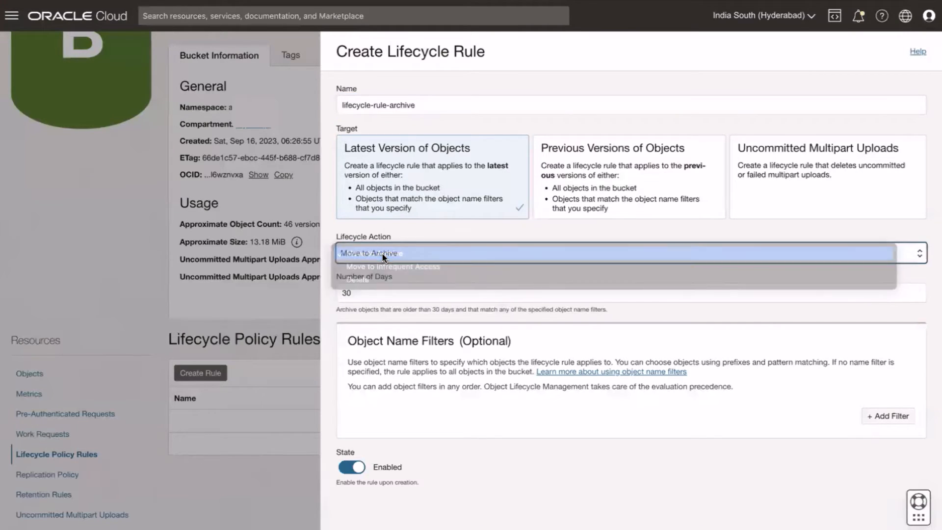
{"action": "left_click", "coordinate": [369, 253]}
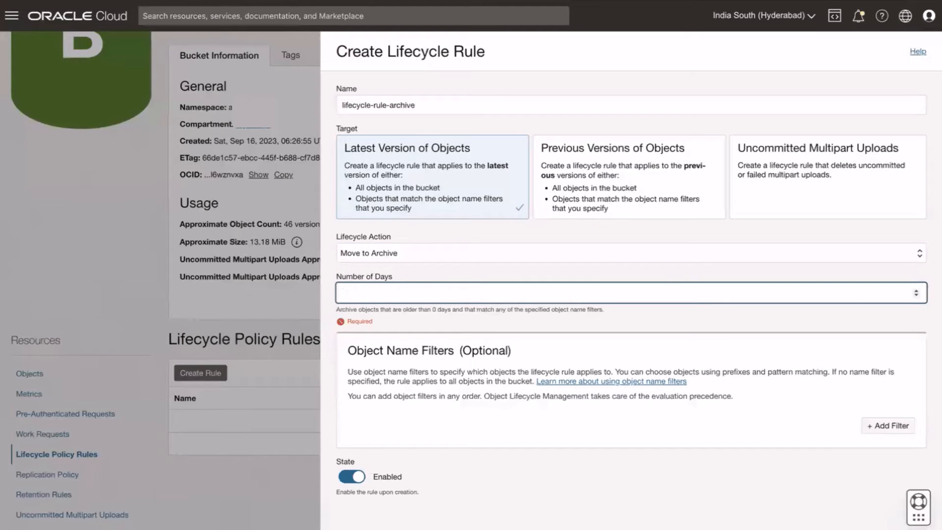
{"action": "type", "text": "5"}
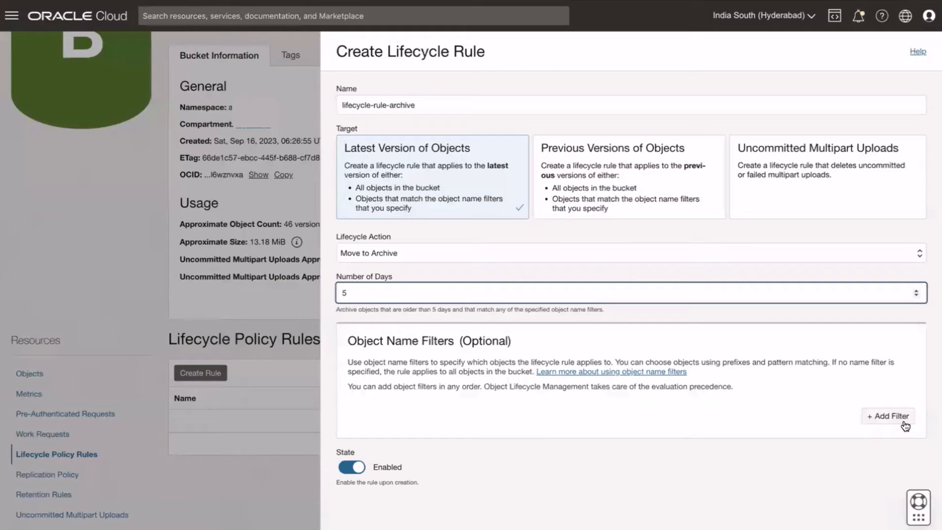
Add filters: patterns *.png and MyImgStore/*.png_*, prefix MyImgStore/JpgImages/
{"action": "left_click", "coordinate": [889, 416]}
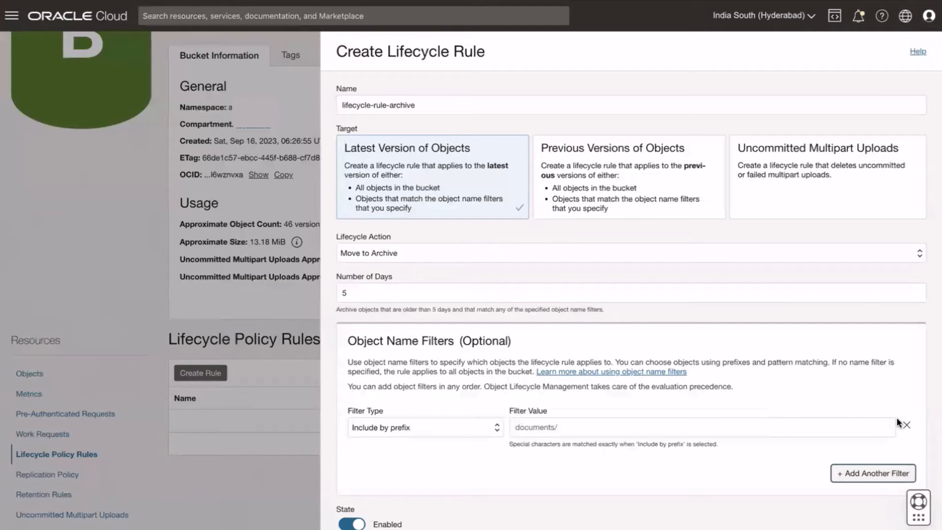
{"action": "left_click", "coordinate": [425, 428]}
{"action": "type", "text": "*.png"}
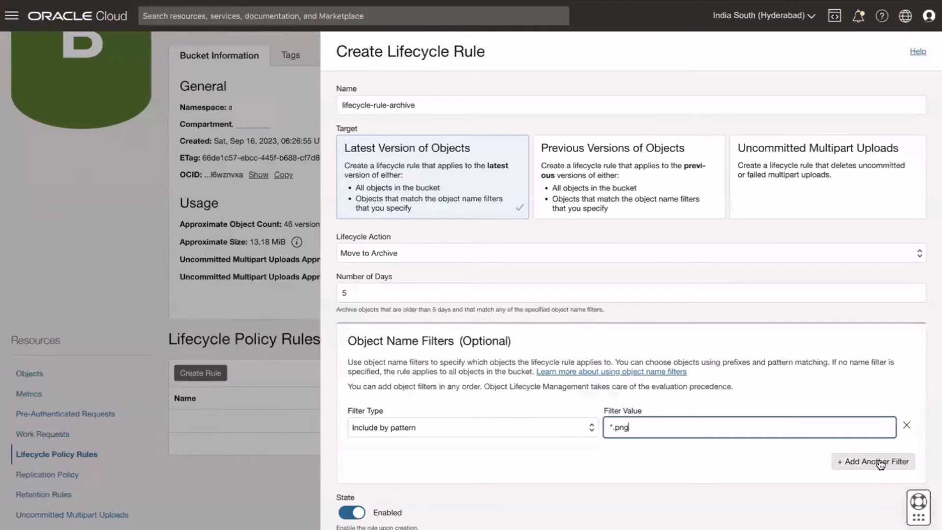
{"action": "left_click", "coordinate": [873, 462]}
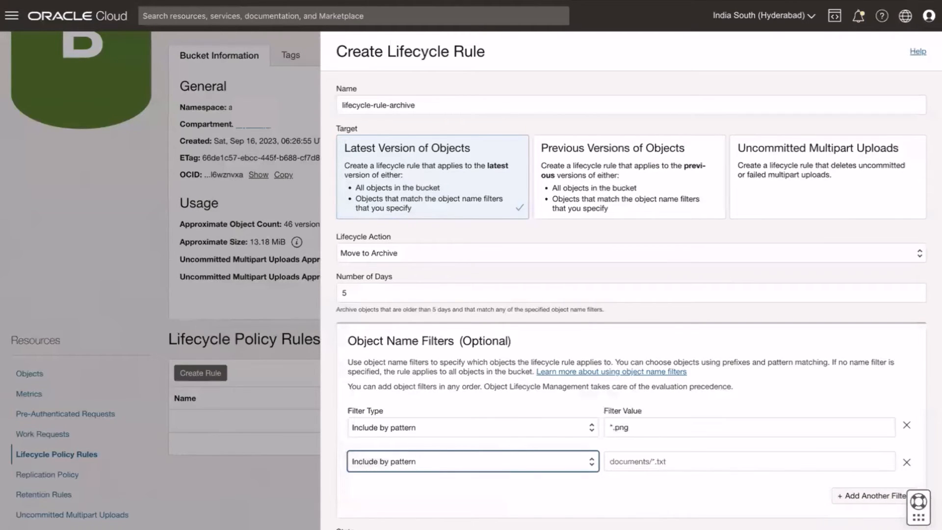
{"action": "type", "text": "MyImgStore/*.png_*"}
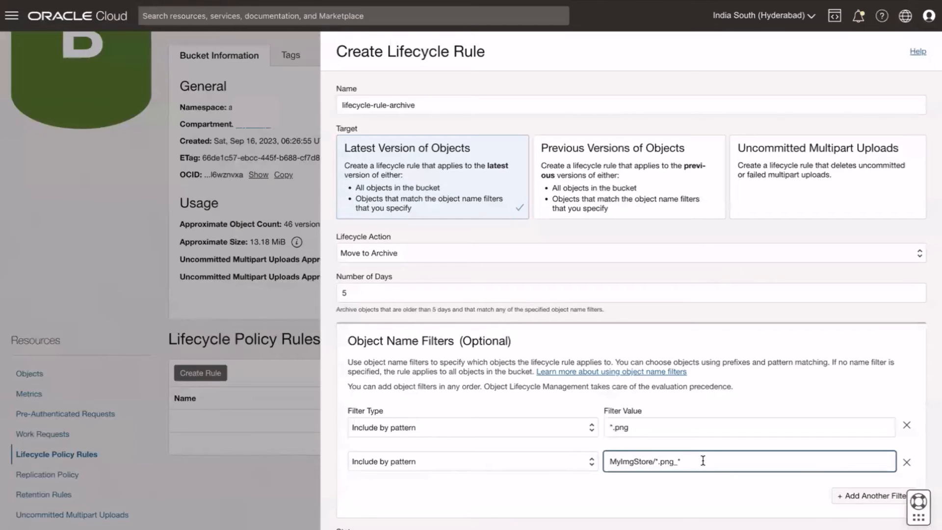
{"action": "left_click", "coordinate": [865, 509]}
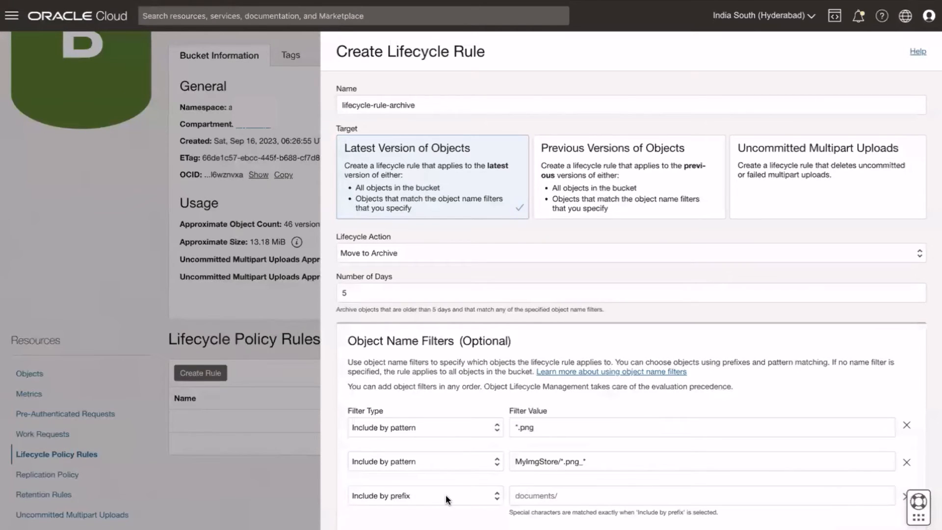
{"action": "left_click", "coordinate": [587, 496]}
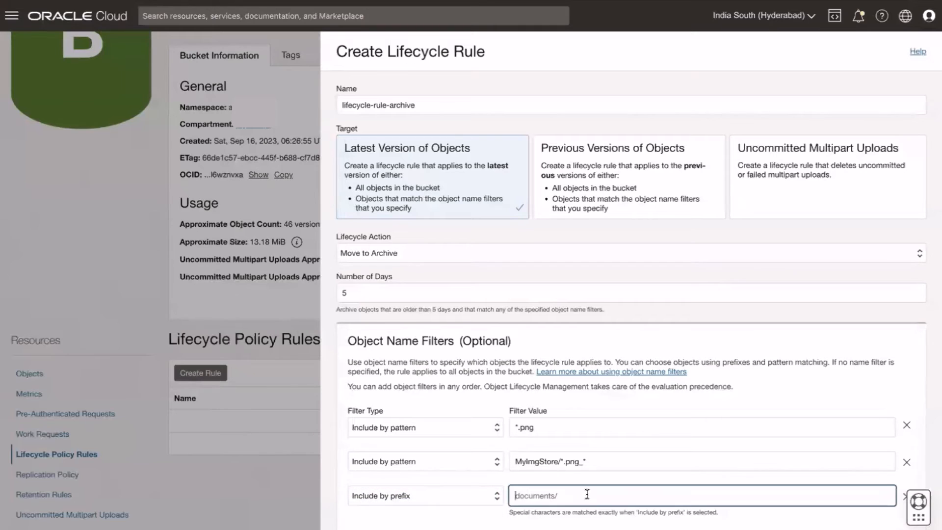
{"action": "type", "text": "MyImgStore/JpgImages/"}
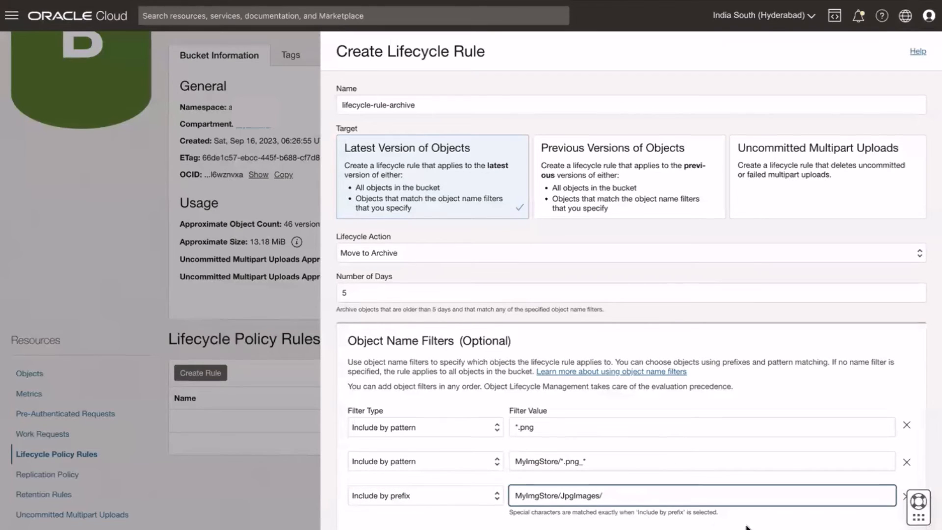
{"action": "scroll", "scroll_direction": "down", "scroll_amount": 3}
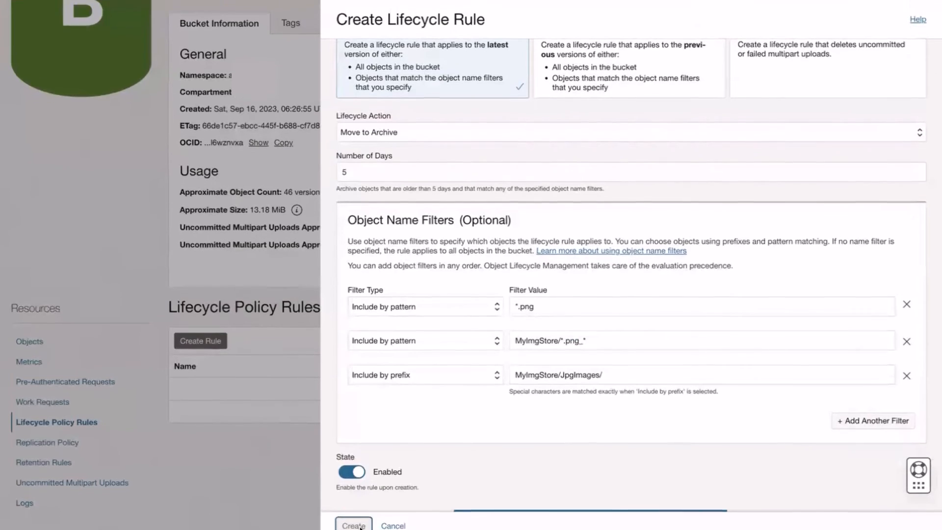
Create lifecycle-rule-archive and begin a second rule named lifecycle-rule-delete
{"action": "left_click", "coordinate": [354, 526]}
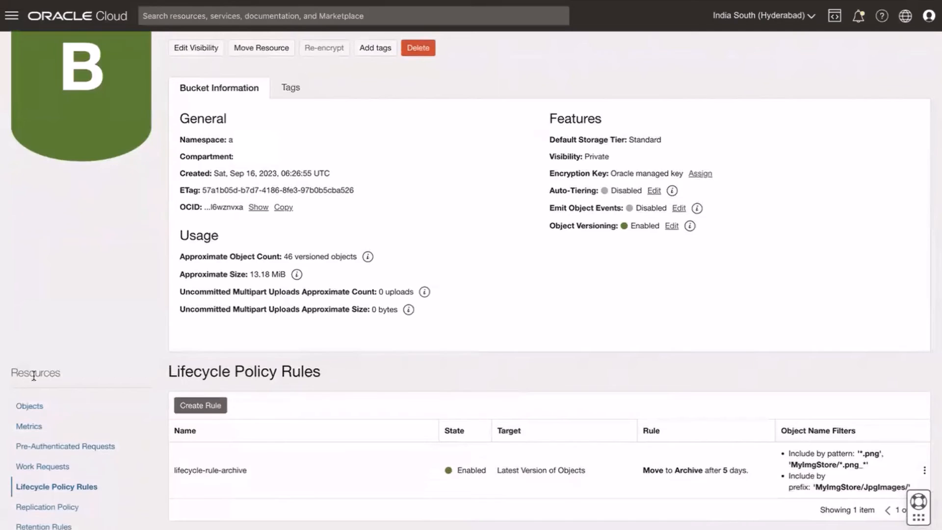
{"action": "left_click", "coordinate": [201, 406]}
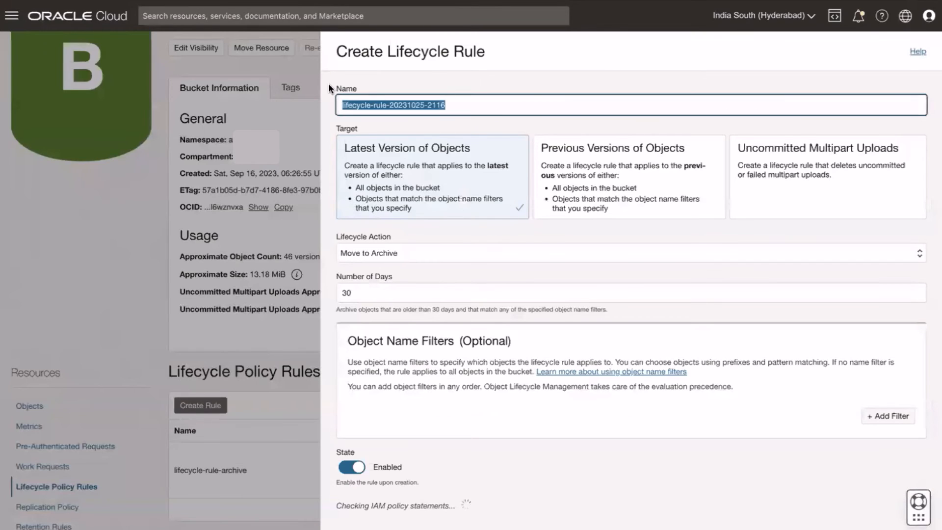
{"action": "type", "text": "lifecycle-rule-delete"}
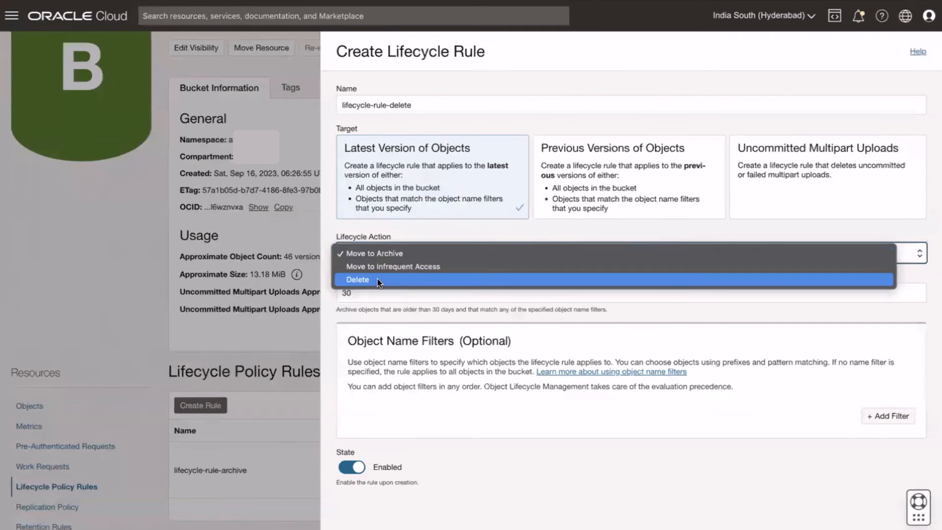
Set the delete rule to Delete objects after 7 days and add a *.png filter
{"action": "left_click", "coordinate": [358, 279]}
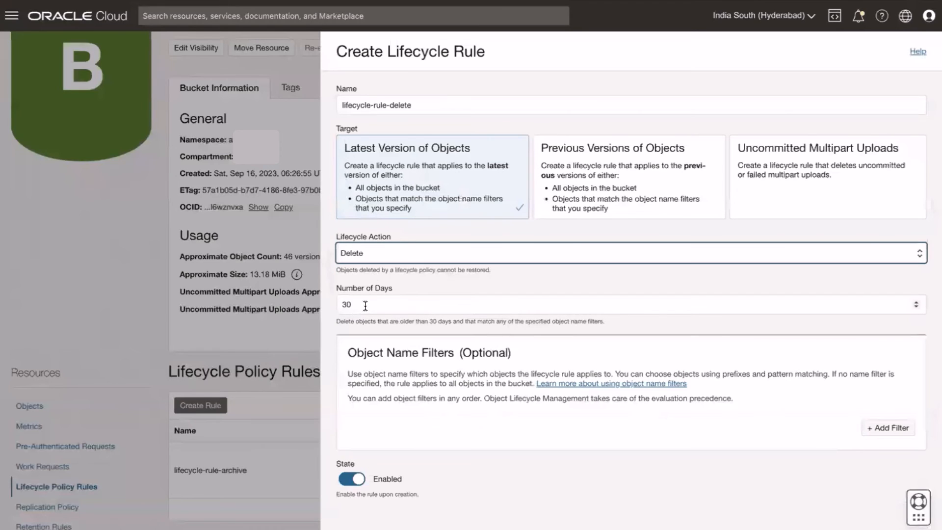
{"action": "left_click", "coordinate": [625, 295]}
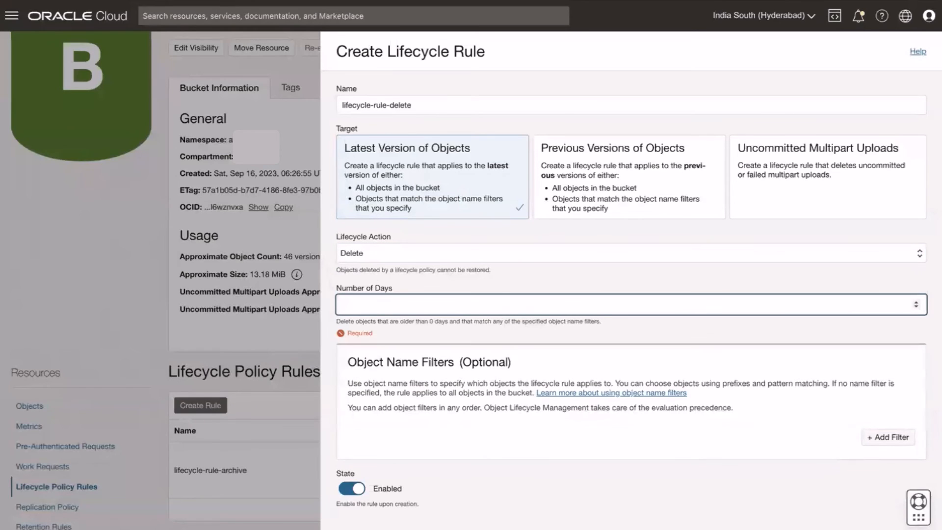
{"action": "type", "text": "7"}
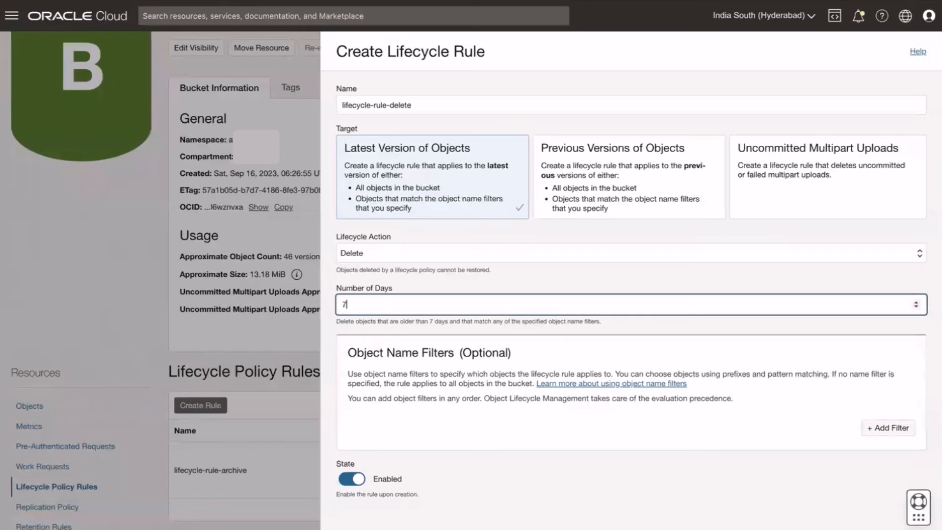
{"action": "left_click", "coordinate": [888, 427]}
{"action": "type", "text": "*.png"}
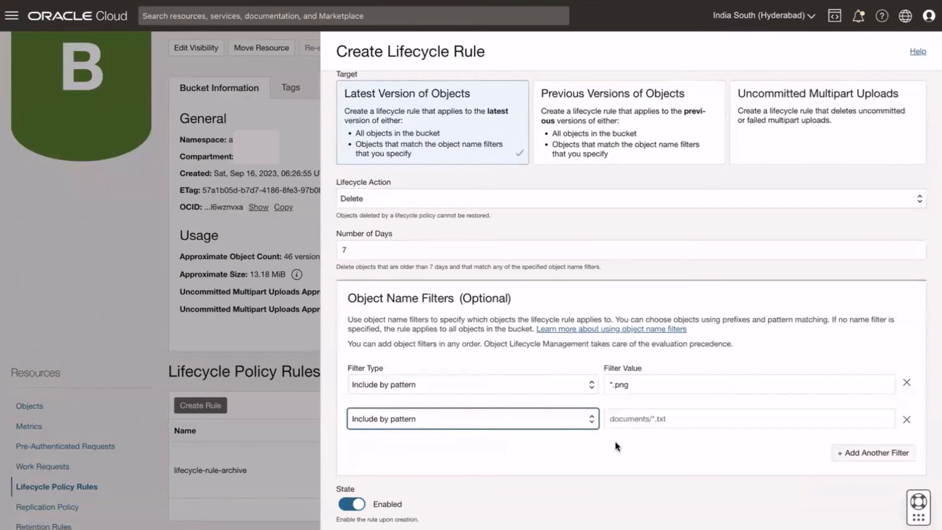
Add the MyImgStore/*.png_* pattern filter to the delete rule
{"action": "type", "text": "MyImgStore/*.png_*"}
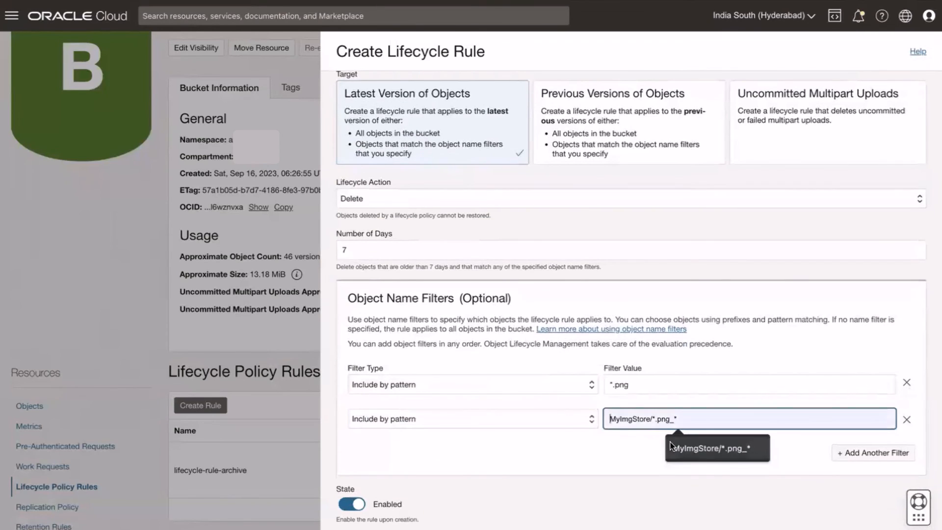
{"action": "mouse_move", "coordinate": [862, 467]}
{"action": "type", "text": "MyImgStore/JpgImages/"}
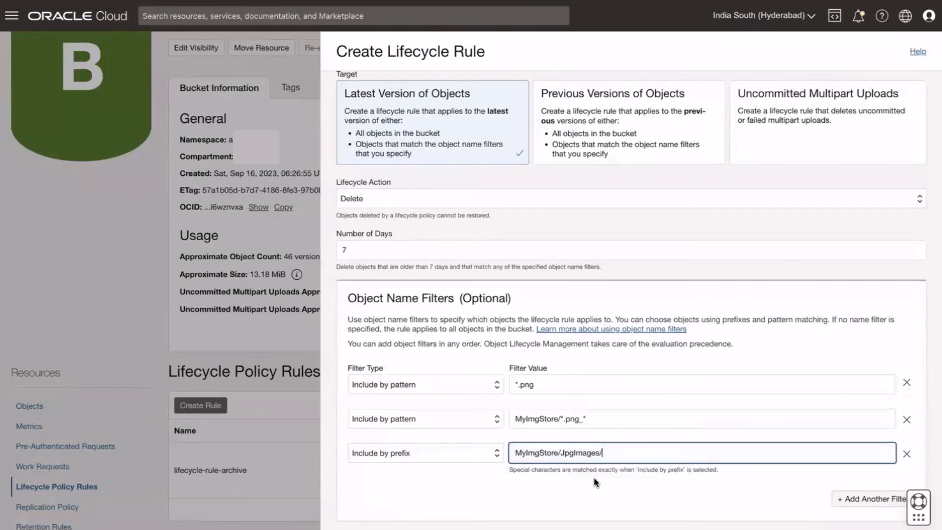
{"action": "scroll", "scroll_direction": "down", "scroll_amount": 3}
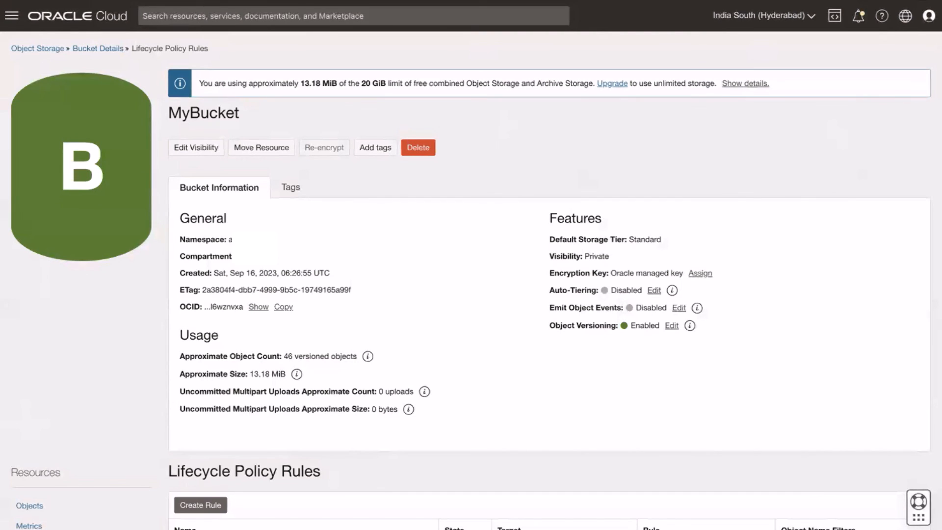
{"action": "mouse_move", "coordinate": [817, 290]}
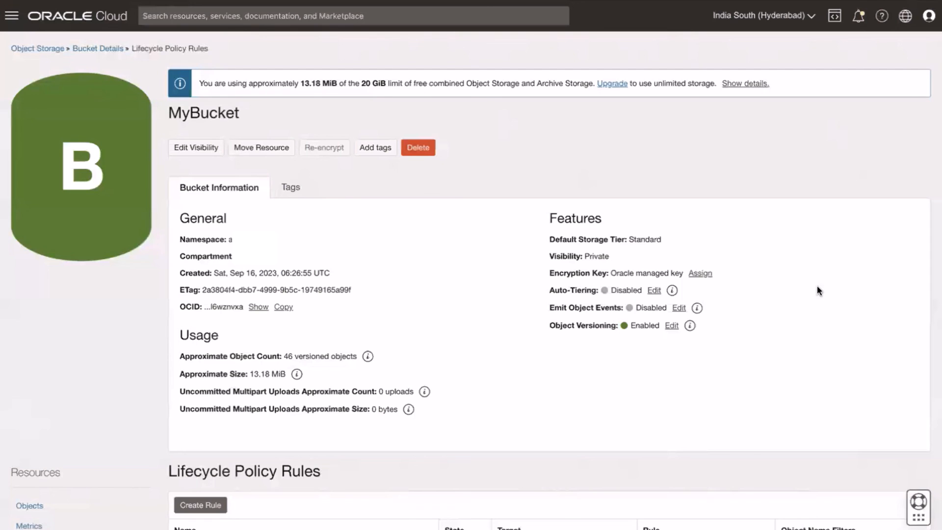